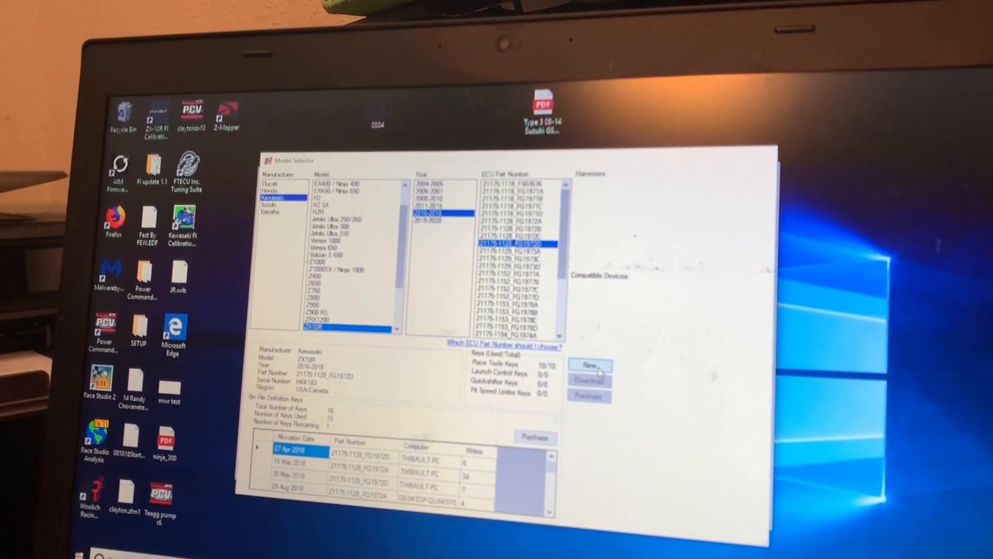
Step: Create a new tune for the Kawasaki ZX10R 2016-2018 ECU and answer the stock bin prompt
left_click(588, 365)
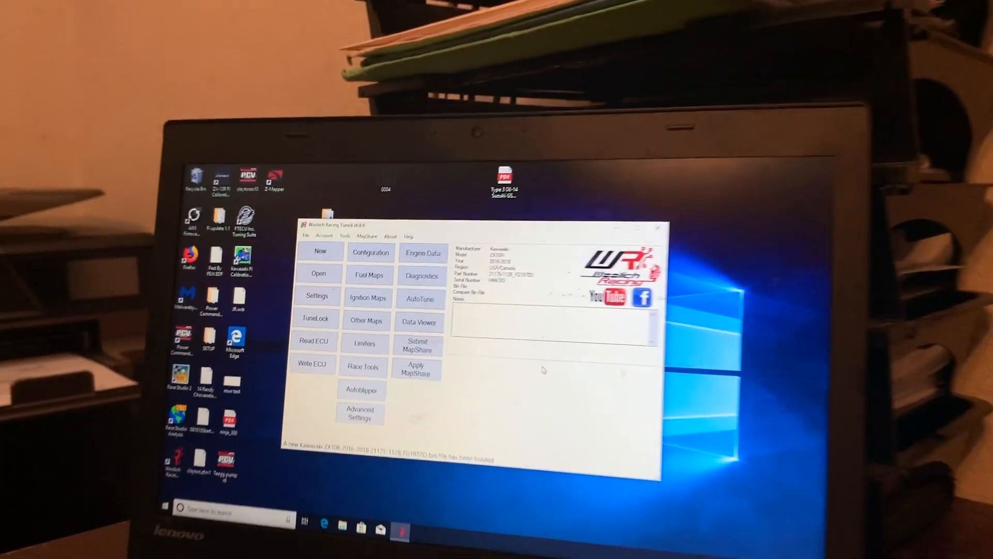
left_click(344, 172)
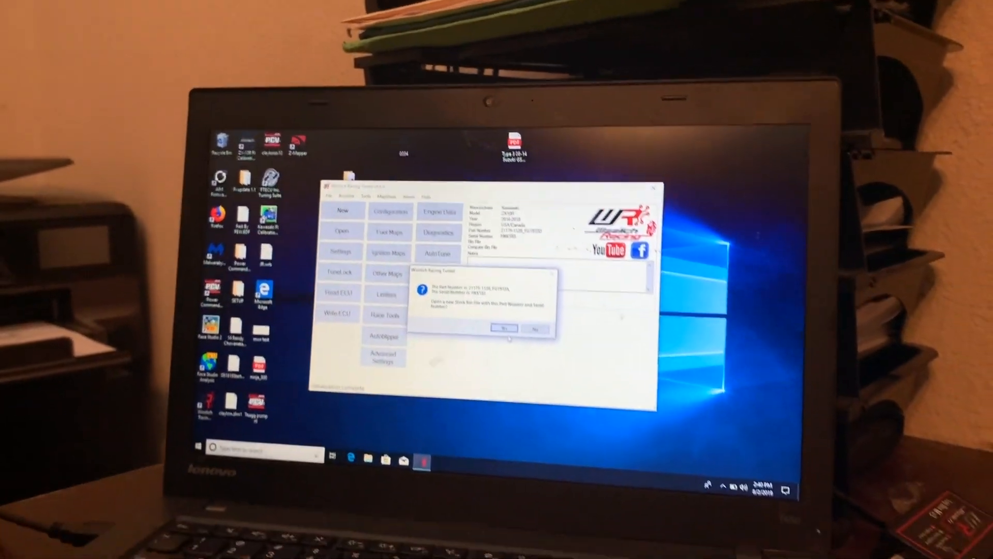
Step: Unify fuel group maps (Lower Injector), fuel cylinder maps and ignition cylinder maps, leaving ignition group unification off
left_click(503, 328)
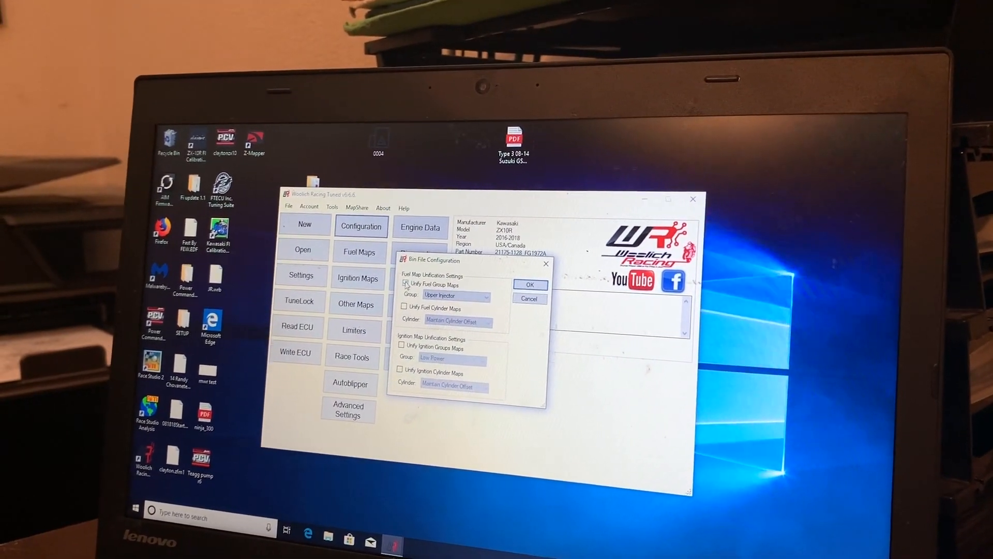
left_click(403, 254)
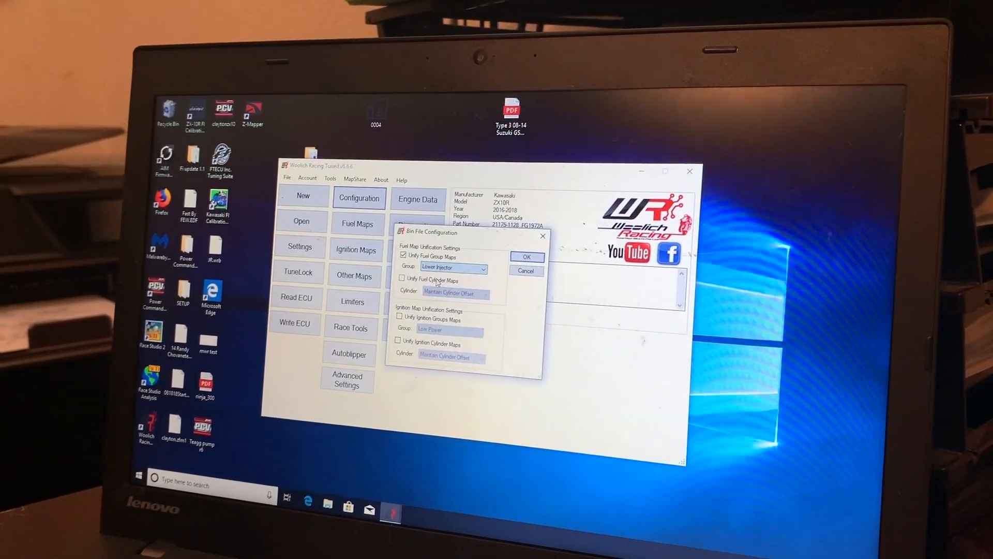
left_click(401, 279)
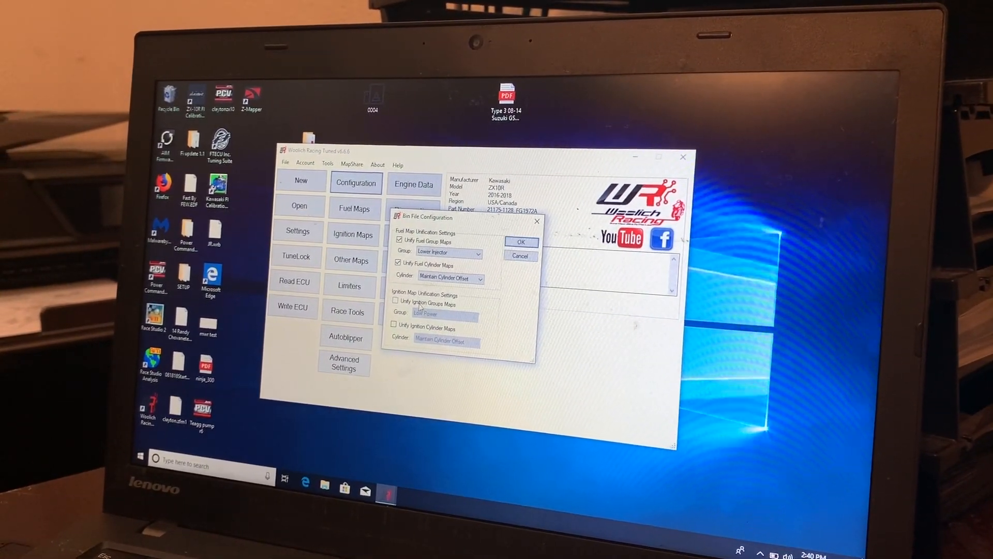
left_click(394, 298)
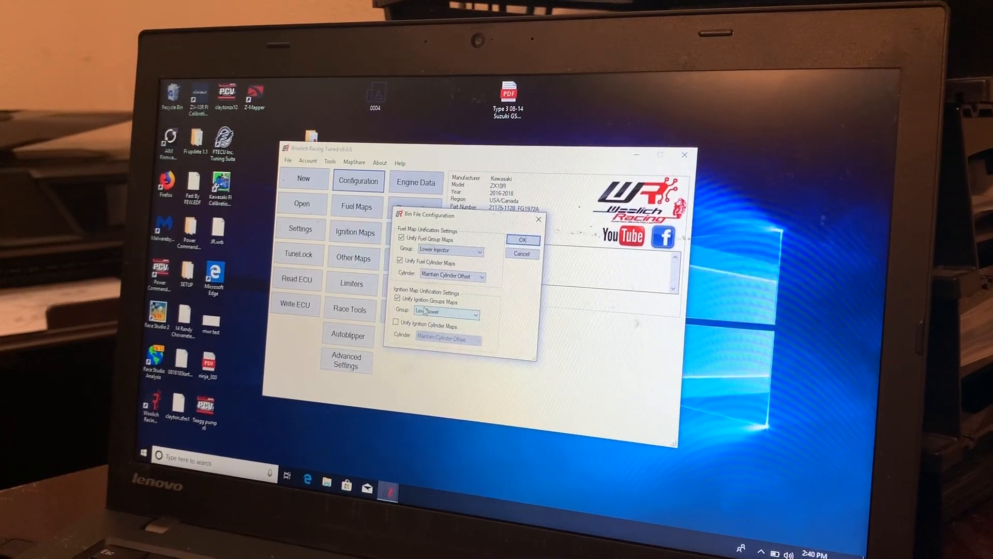
left_click(397, 298)
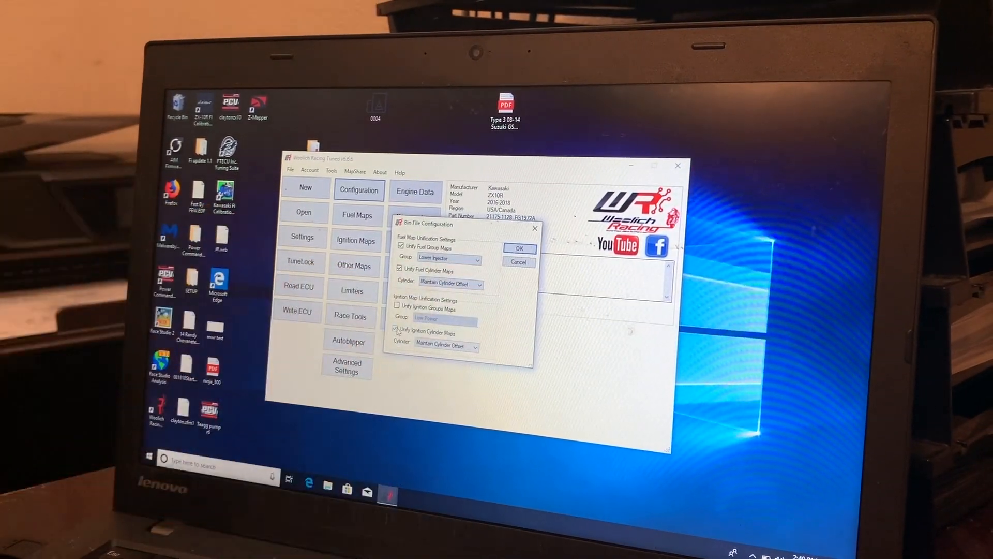
left_click(392, 330)
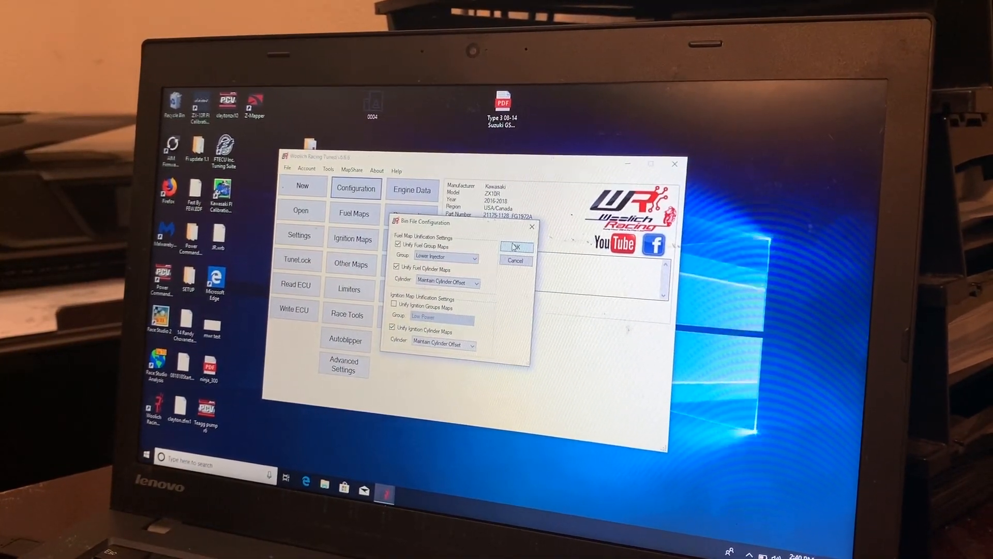
left_click(515, 247)
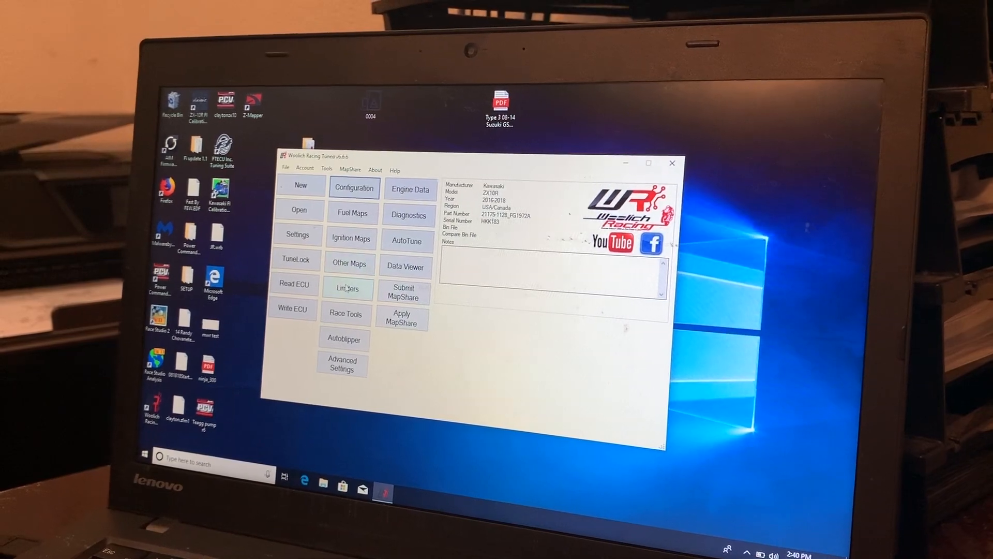
Step: Raise the RPM limiter to 13,900 in the Limiters settings
left_click(347, 288)
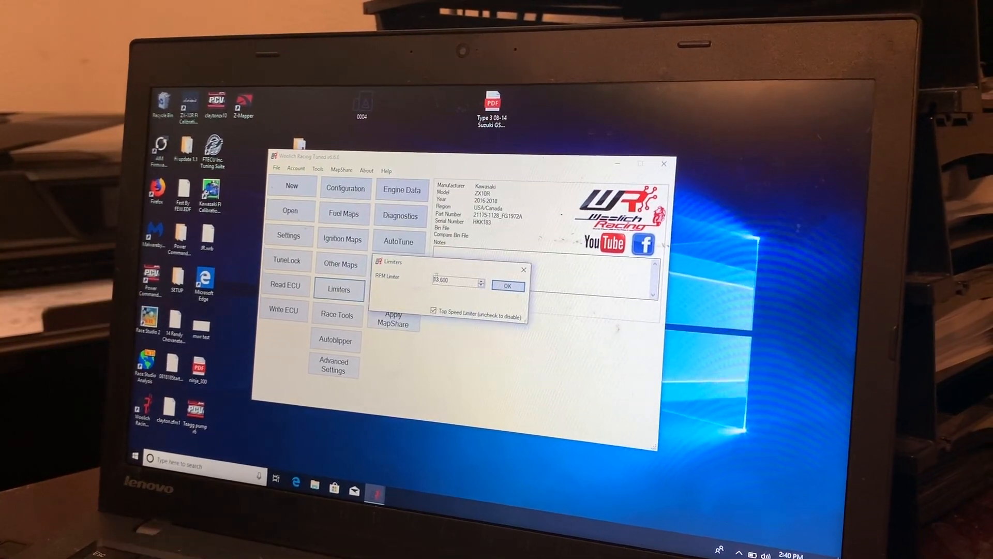
left_click(476, 282)
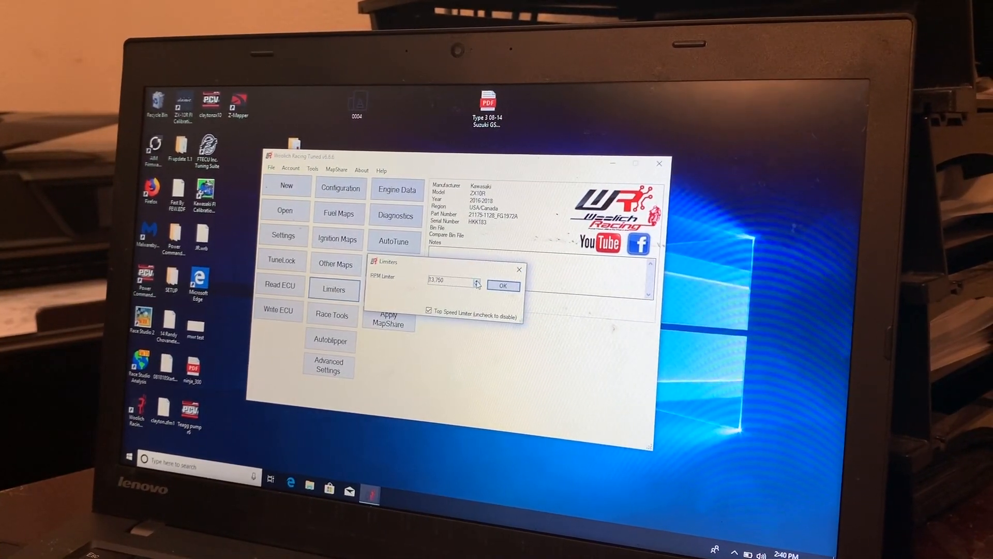
left_click(478, 281)
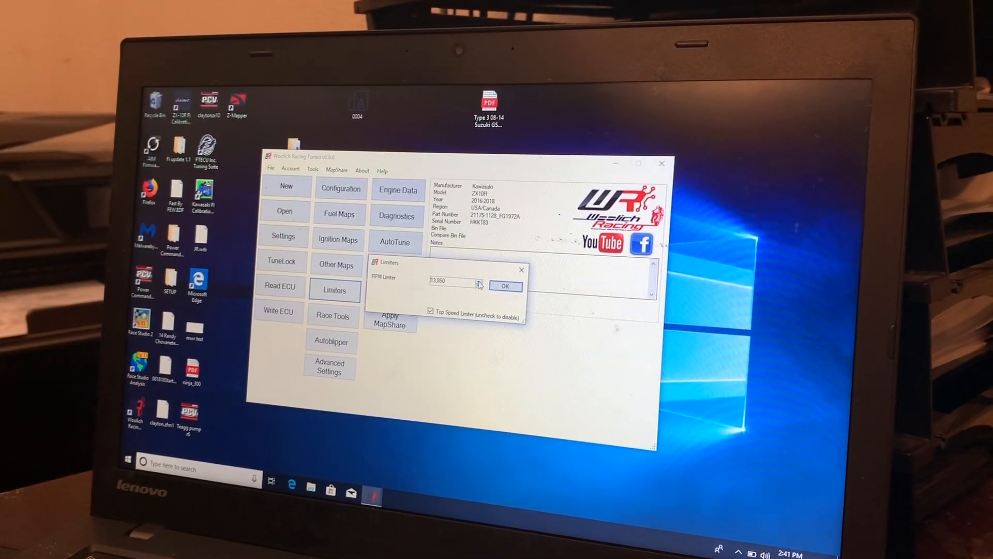
left_click(464, 279)
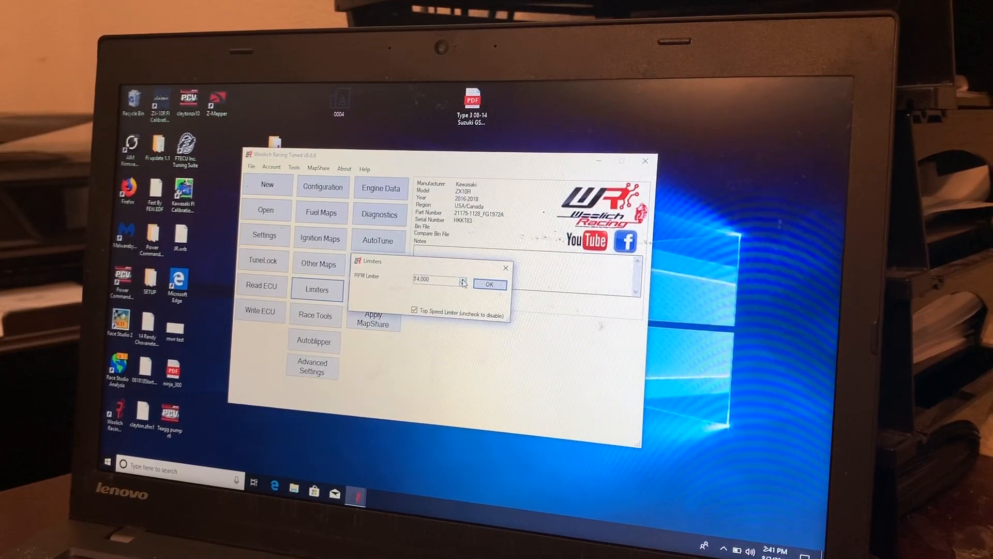
left_click(443, 267)
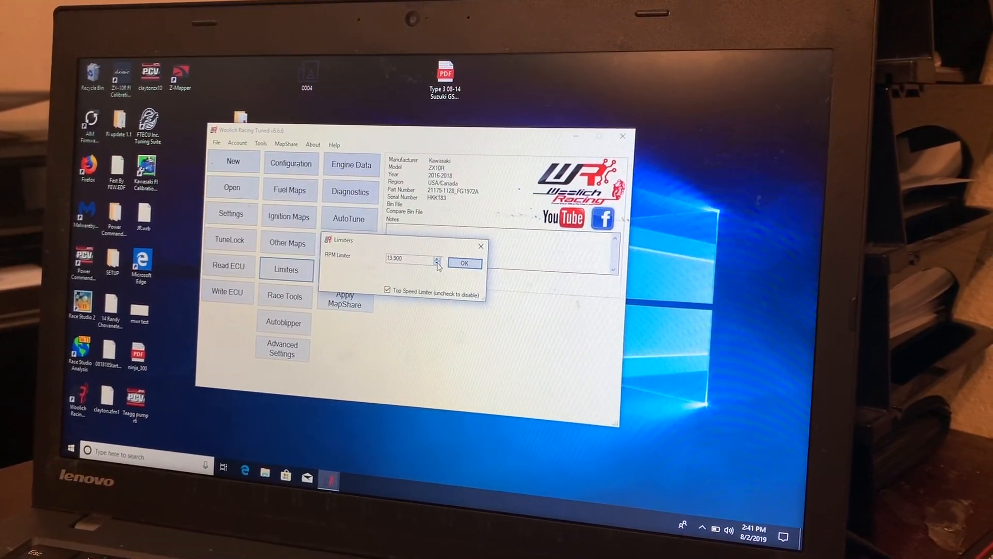
Step: Disable the top speed limiter and confirm the limiter changes
left_click(387, 289)
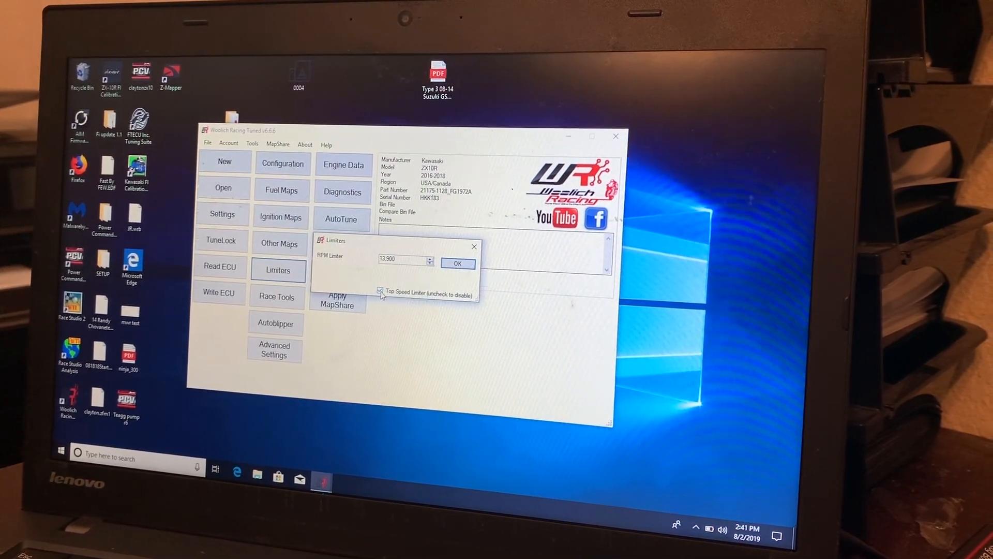
left_click(382, 294)
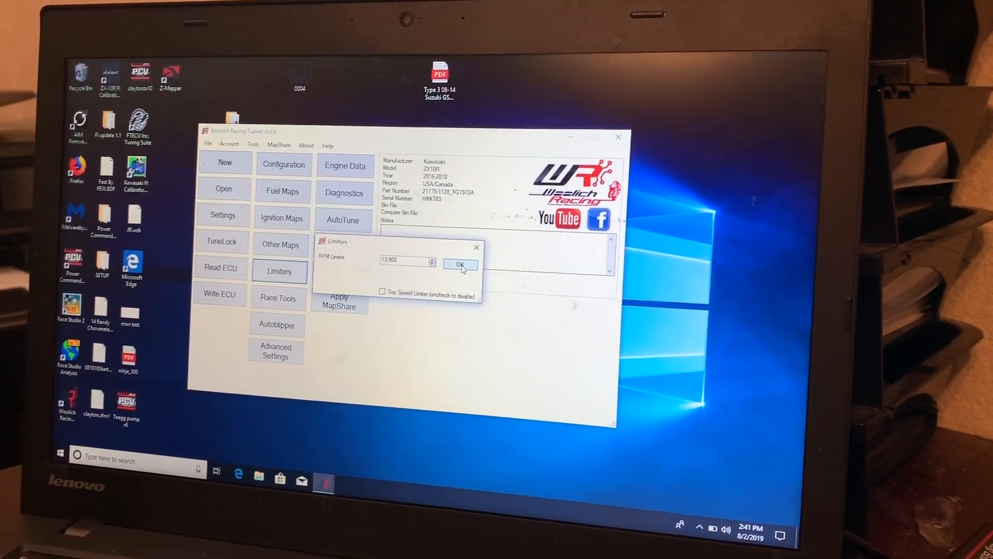
left_click(459, 264)
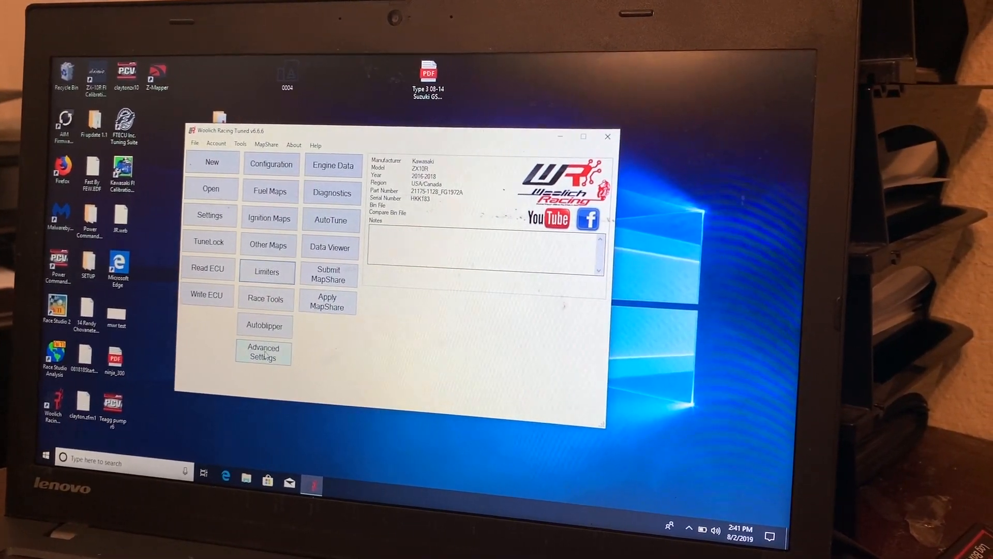
Step: In Advanced Settings set fan temperature to 90/85 and disable the O2 sensor fault code, acknowledging the warning
left_click(263, 352)
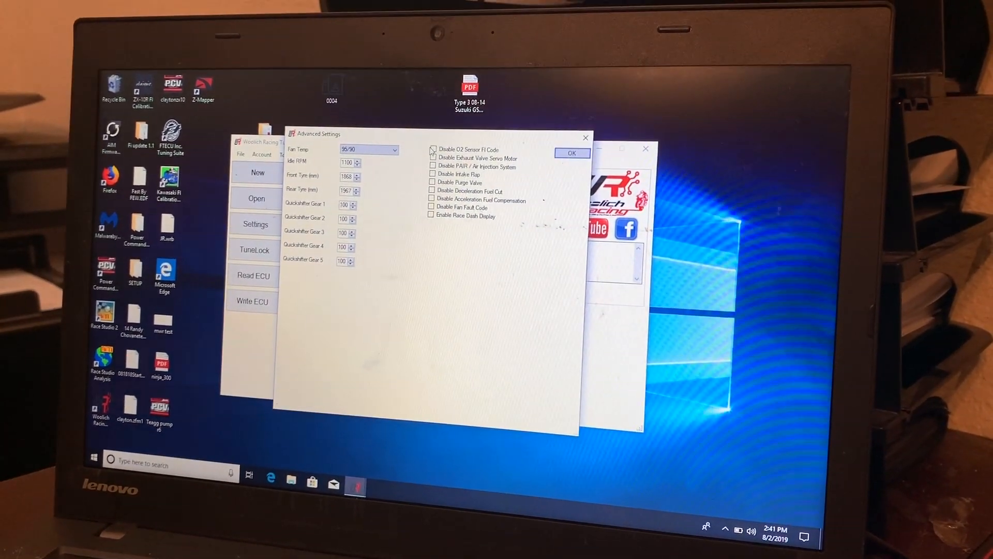
left_click(432, 149)
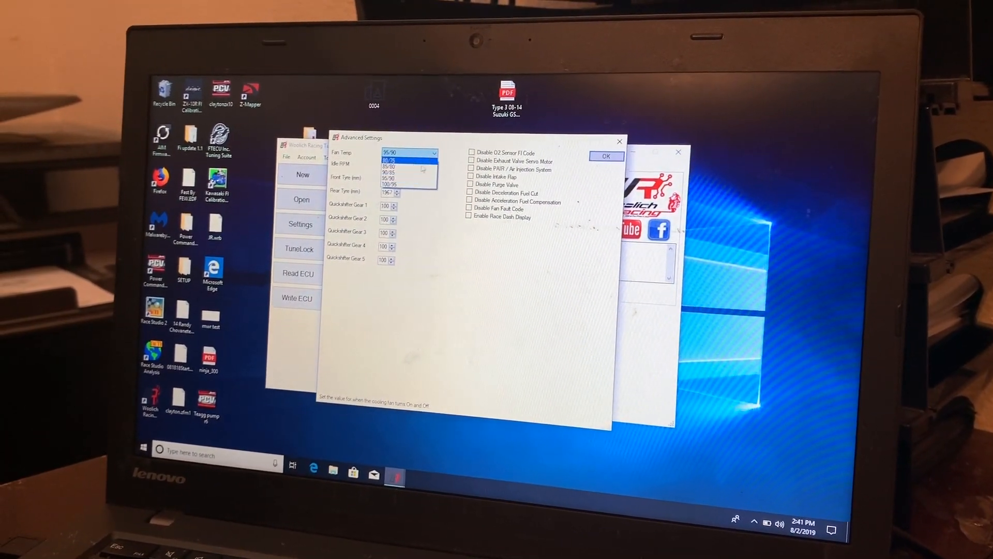
left_click(387, 173)
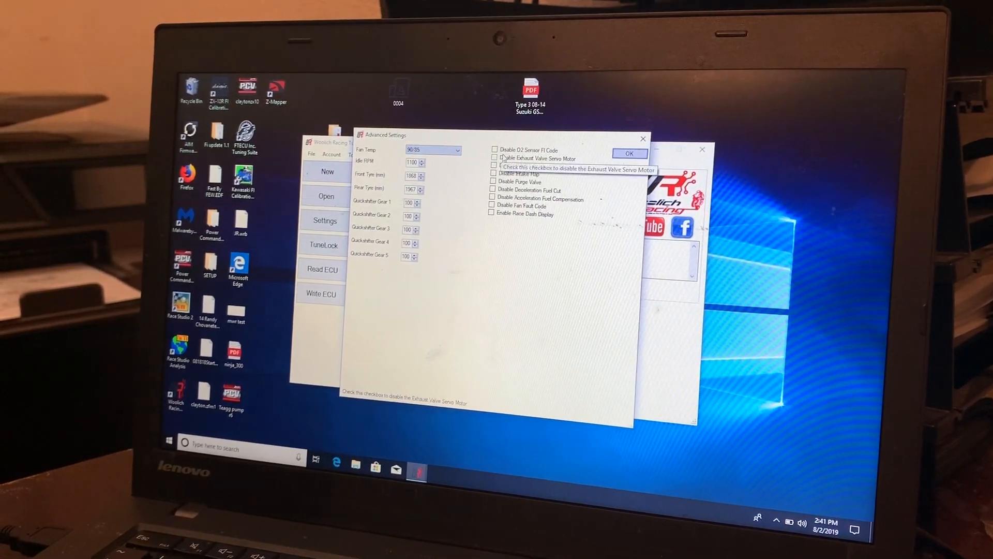
left_click(494, 150)
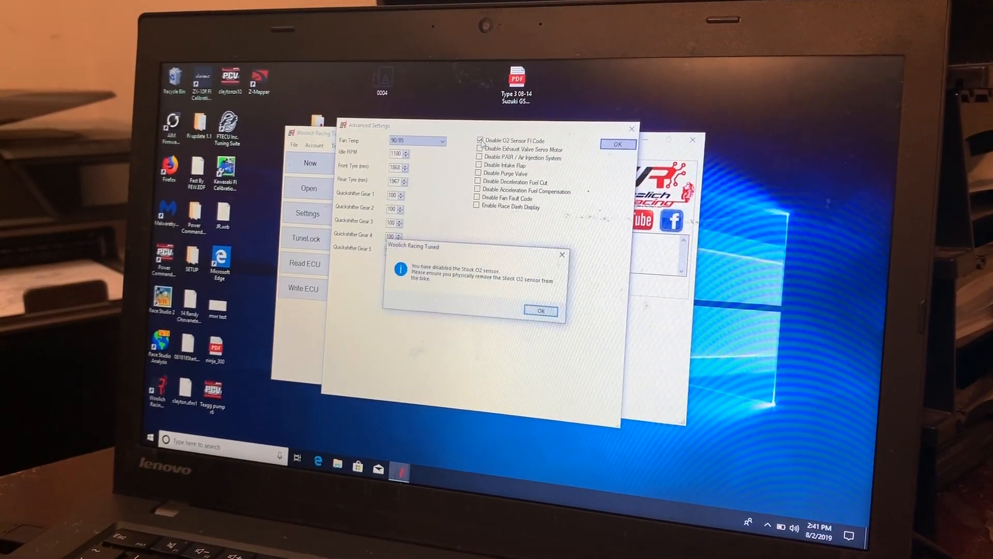
left_click(540, 311)
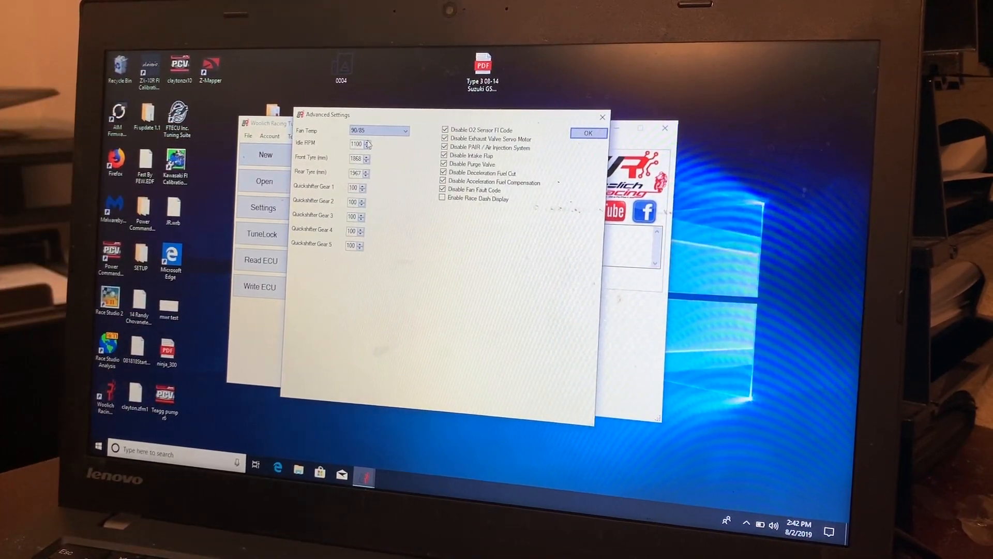
mouse_move(364, 143)
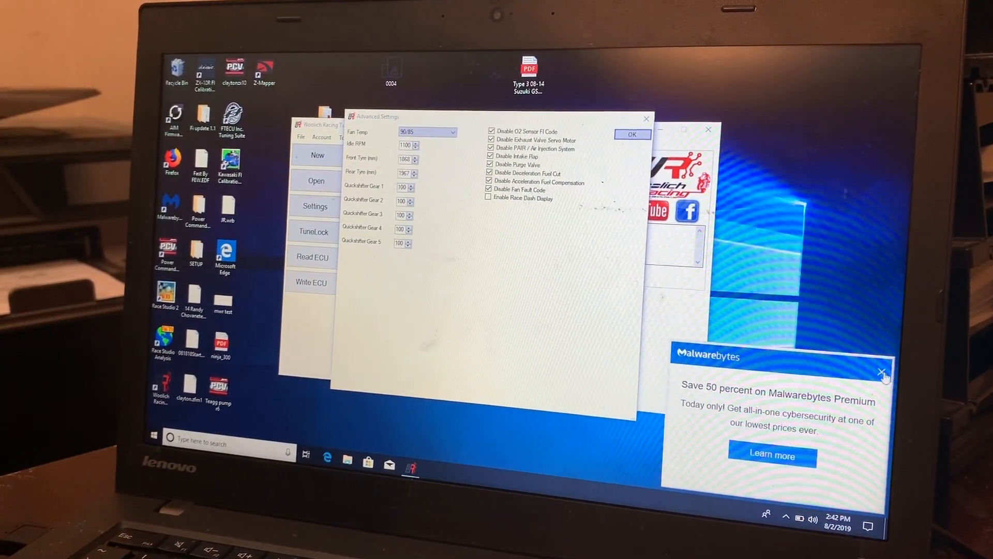
Step: Dismiss the Malwarebytes notification and apply the advanced settings with idle RPM 1200
left_click(883, 371)
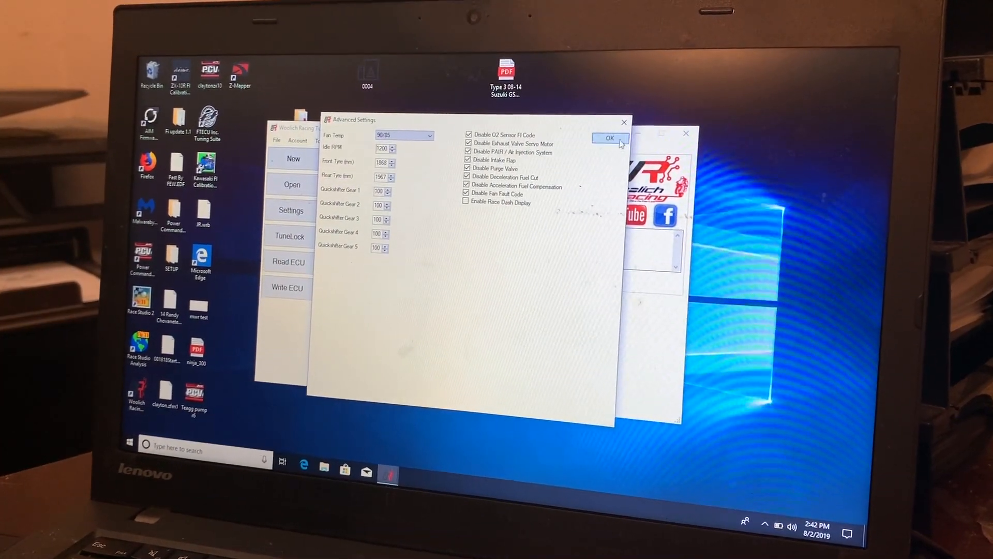
left_click(607, 137)
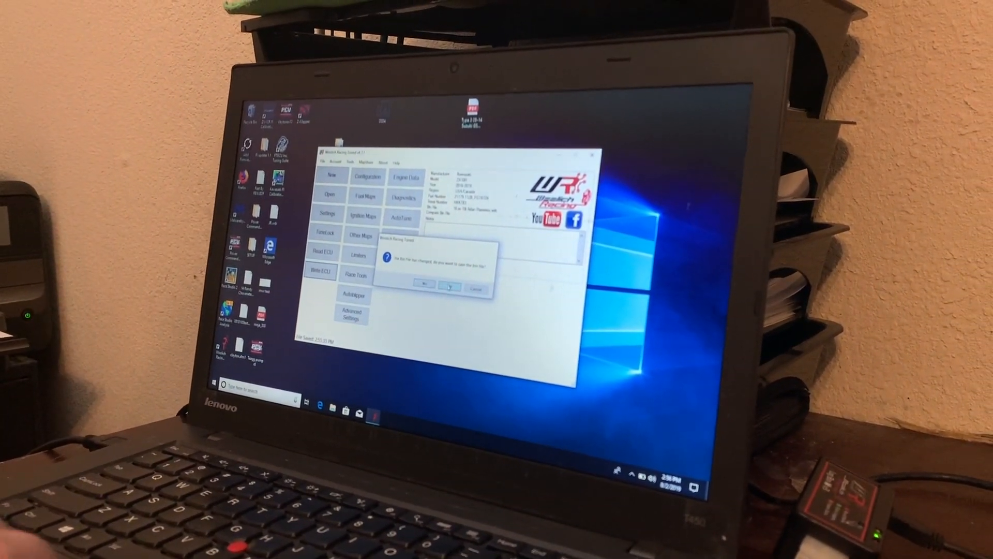
Step: Save the changed bin file, bringing up the pre-write ECU checklist
left_click(449, 287)
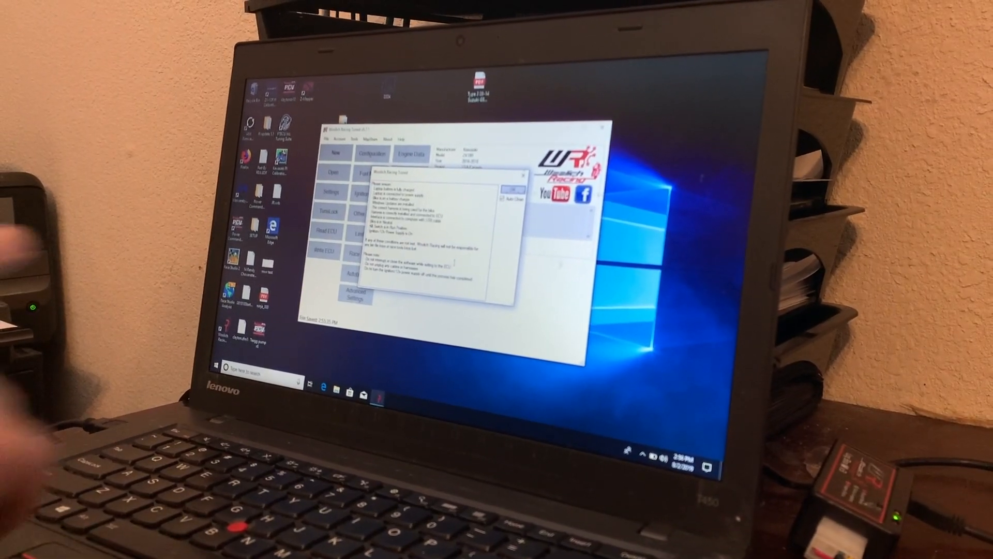